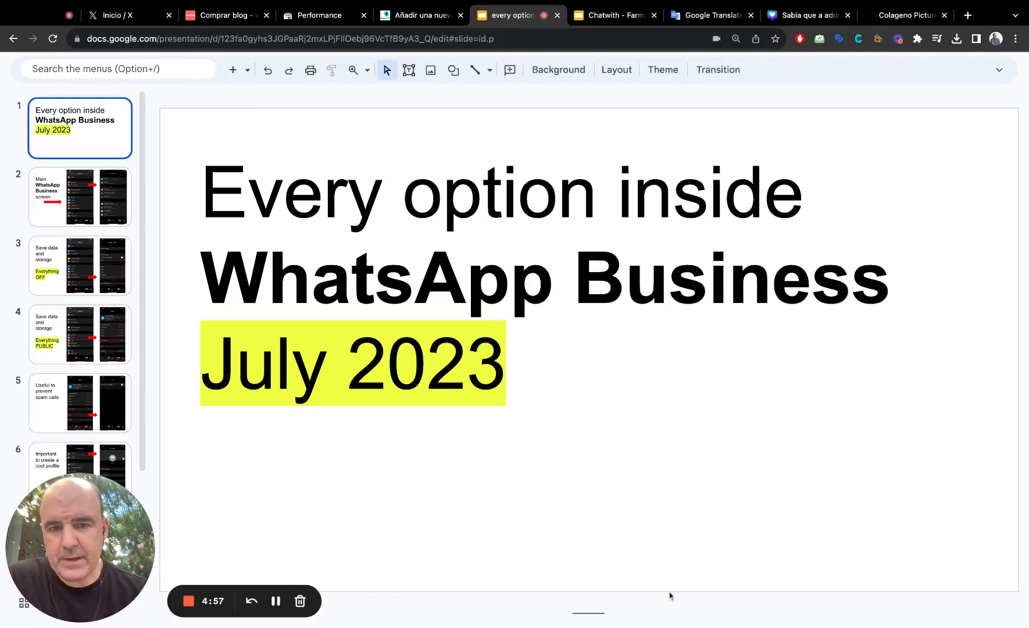
mouse_move(625, 570)
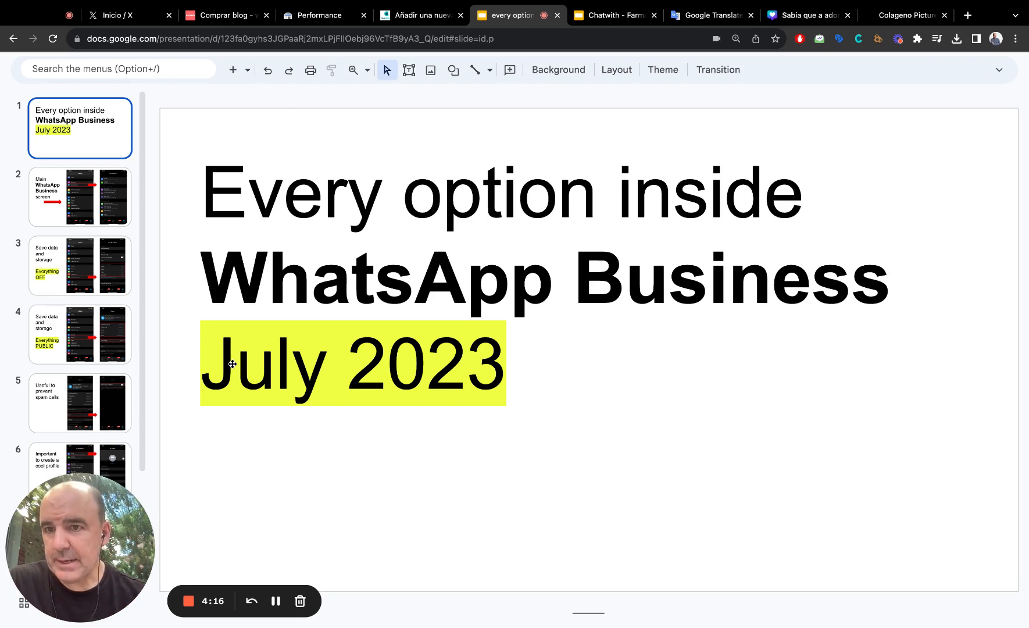
Show slide 2, pairing the main WhatsApp Business settings screen with Business Tools
click(81, 196)
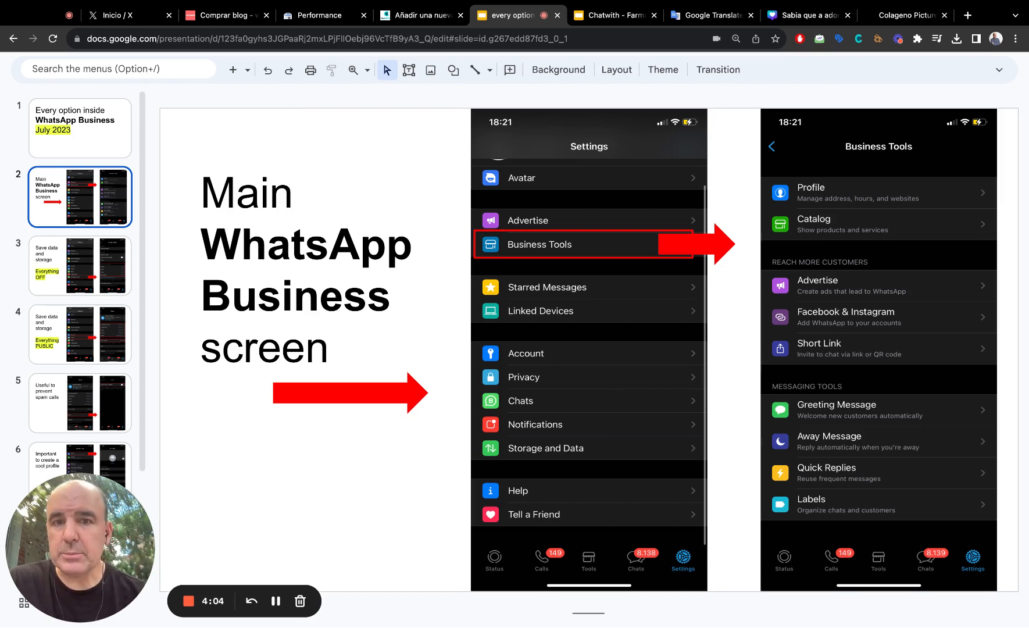
mouse_move(546, 470)
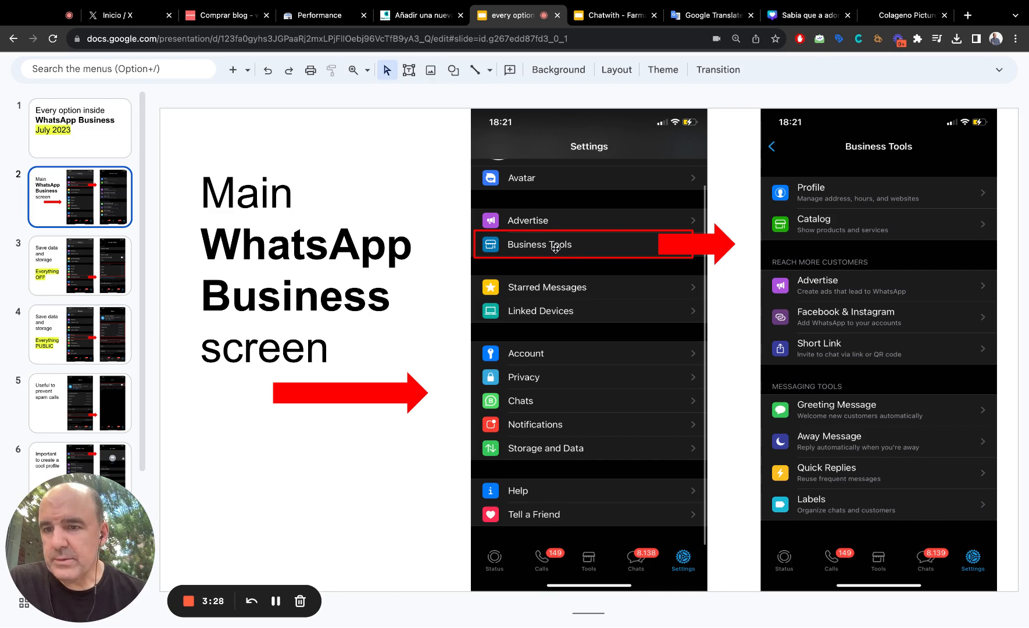
mouse_move(814, 182)
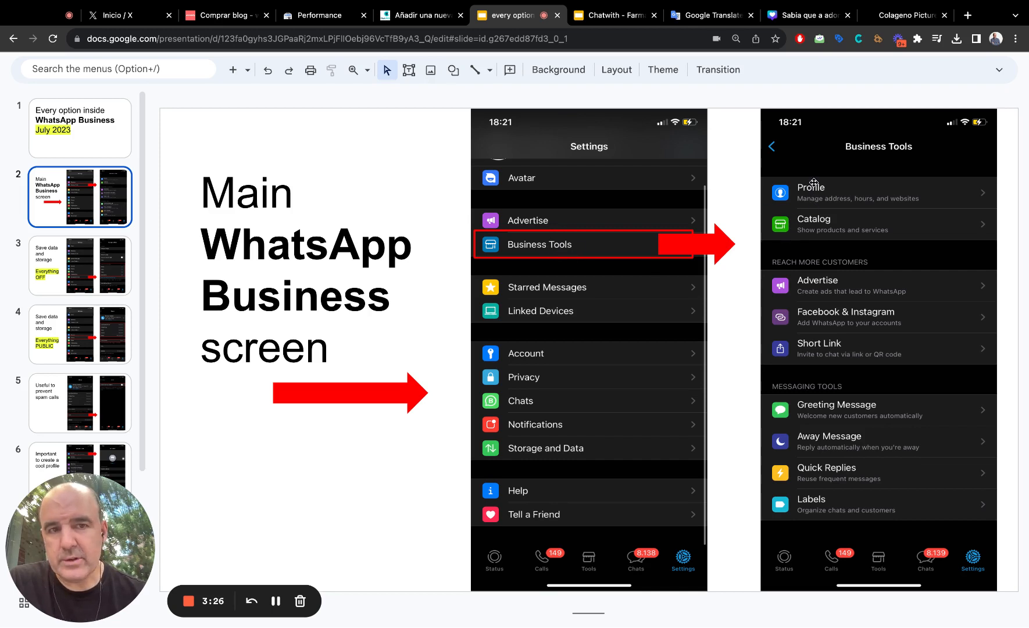
mouse_move(828, 225)
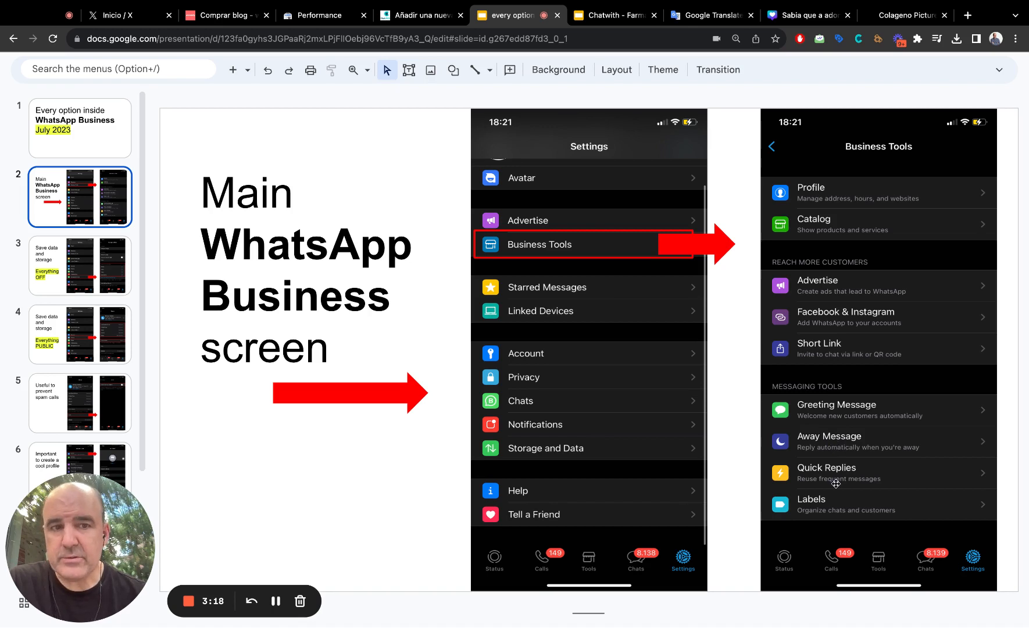
mouse_move(836, 260)
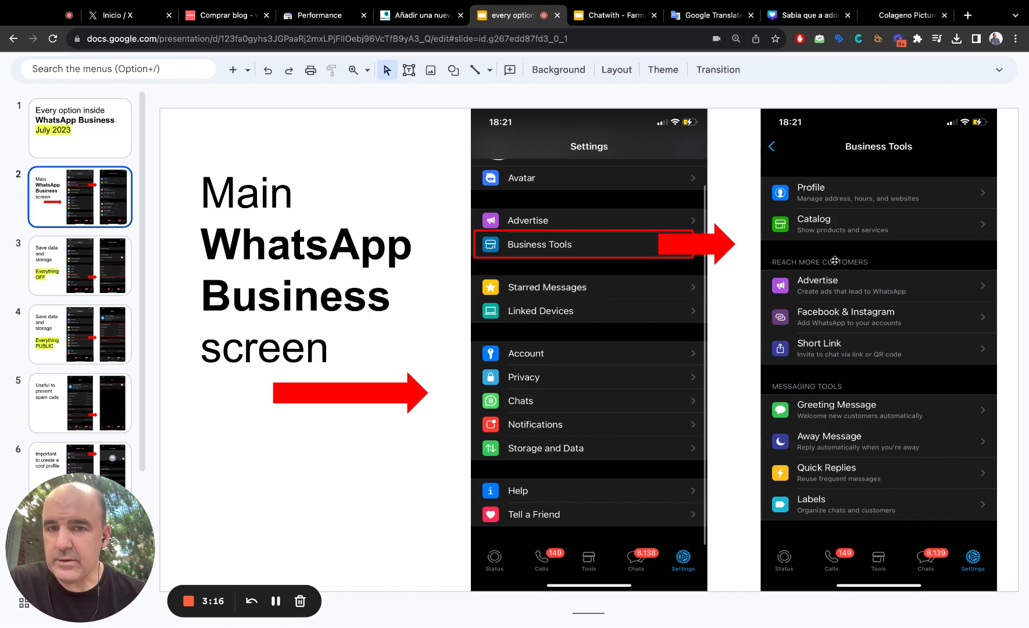
mouse_move(566, 234)
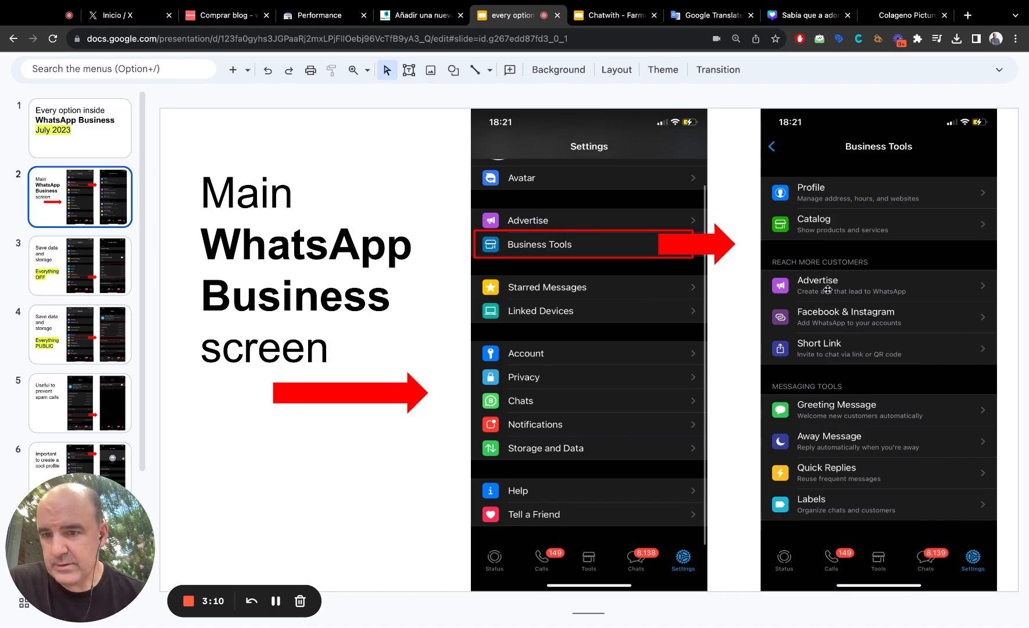
mouse_move(363, 382)
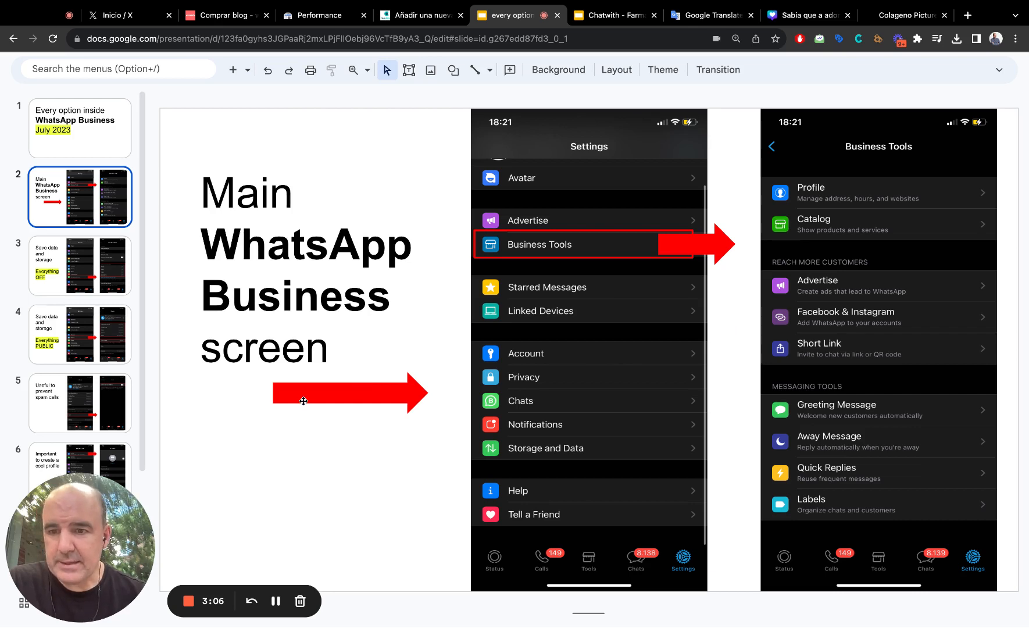
mouse_move(399, 367)
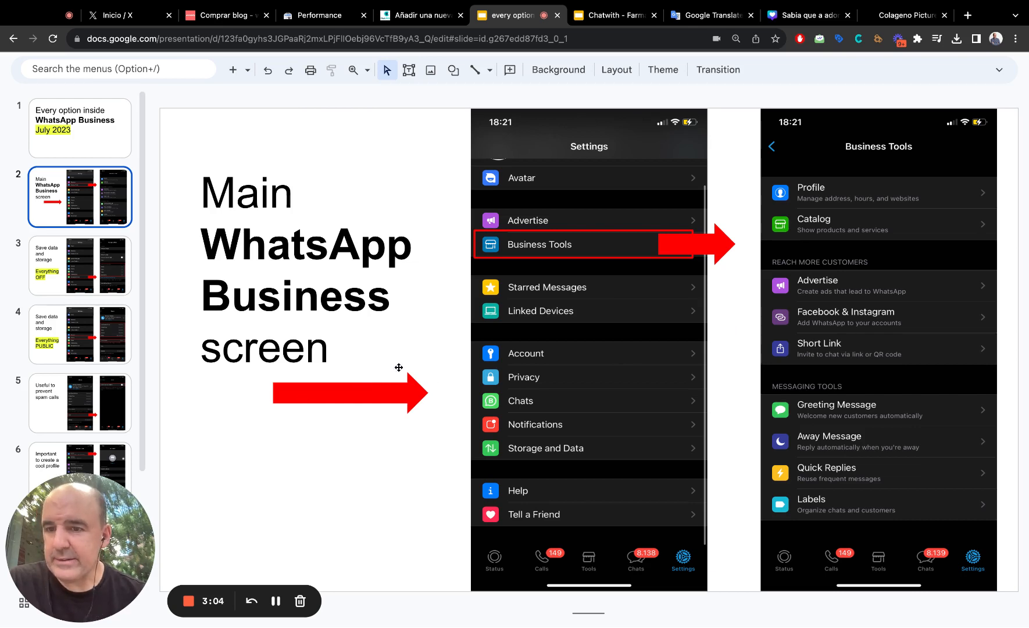
Show slide 3, 'Save data and storage — Everything OFF', with media auto-download off
click(80, 265)
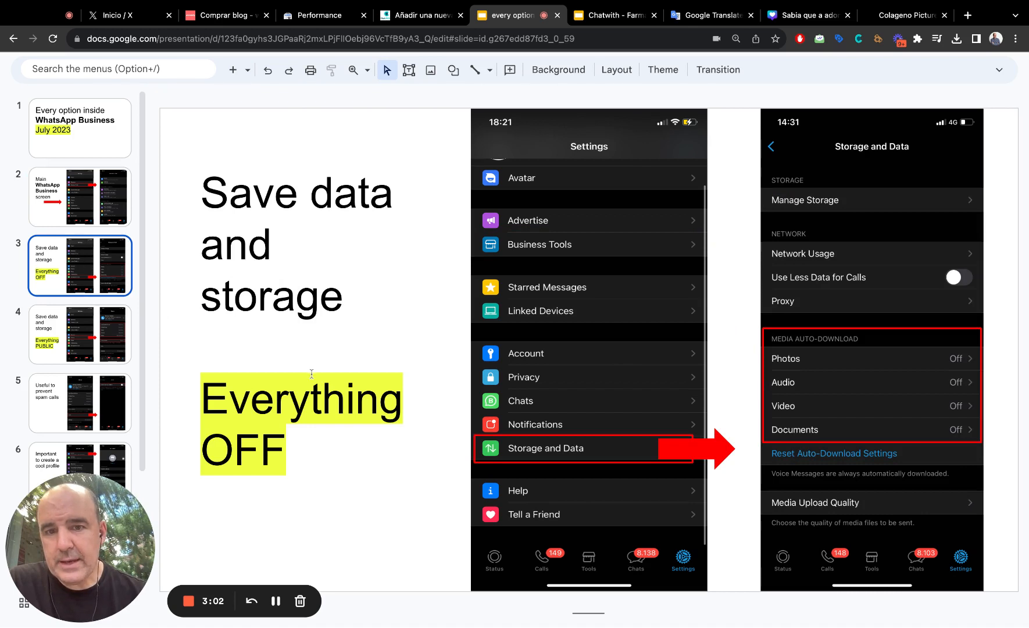
mouse_move(526, 255)
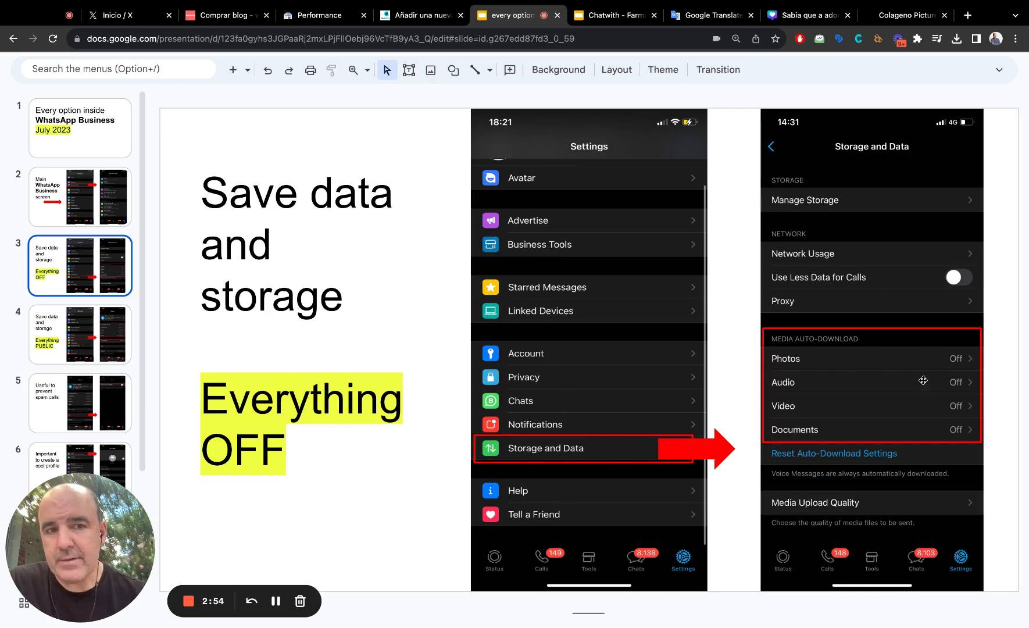
mouse_move(965, 438)
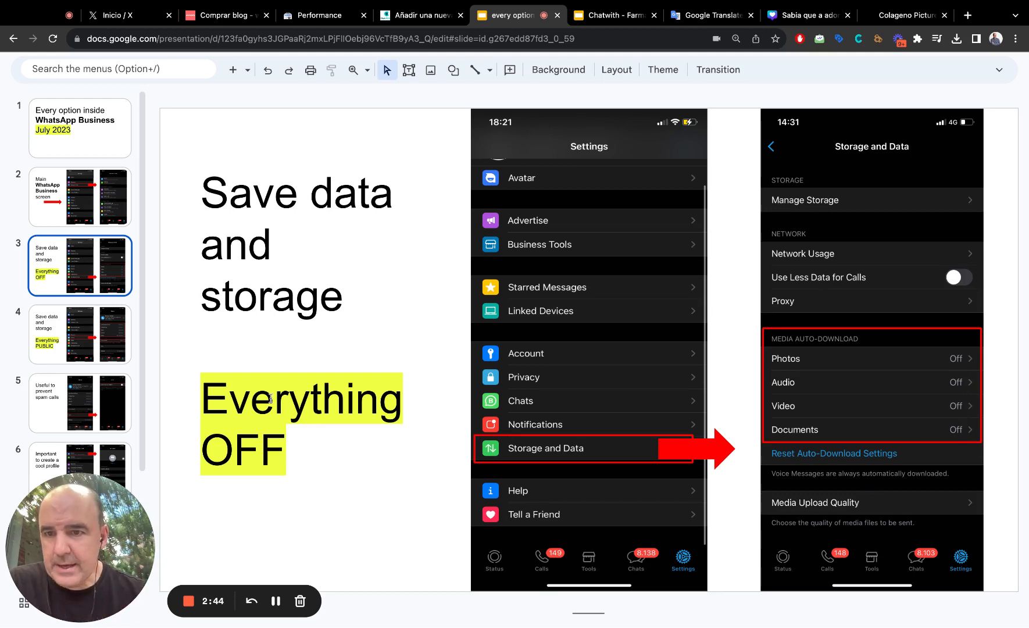
Show slide 4, 'Everything PUBLIC', with privacy visibility options set to Everyone
click(78, 334)
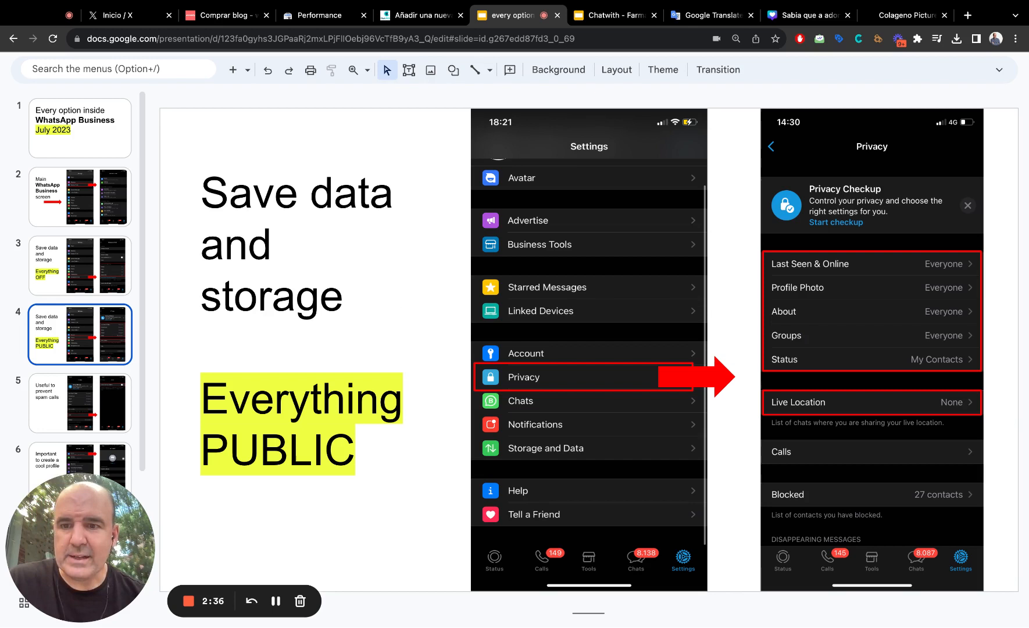
mouse_move(842, 315)
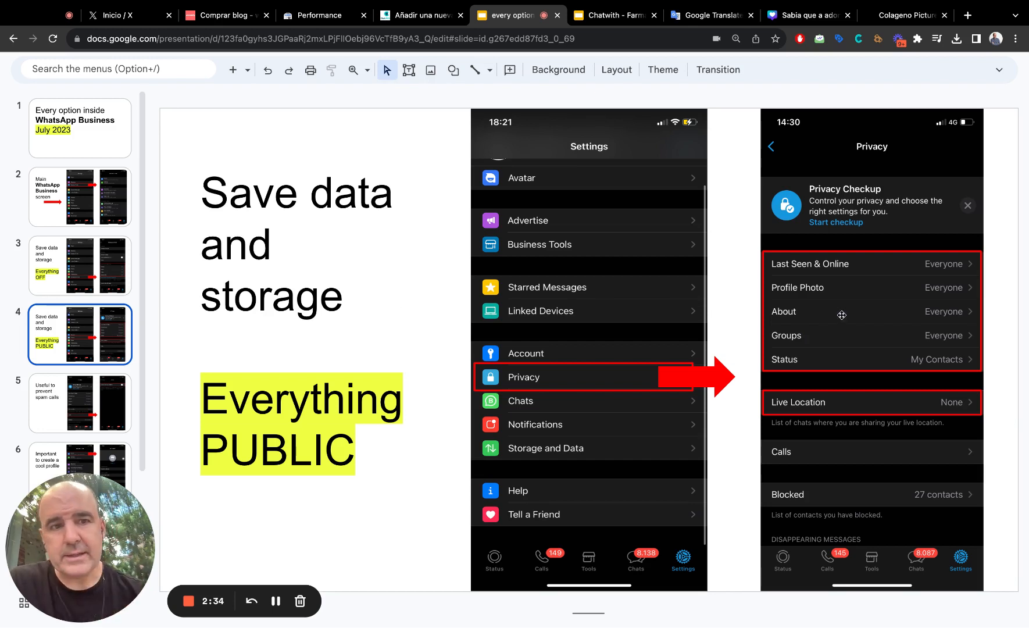
mouse_move(951, 340)
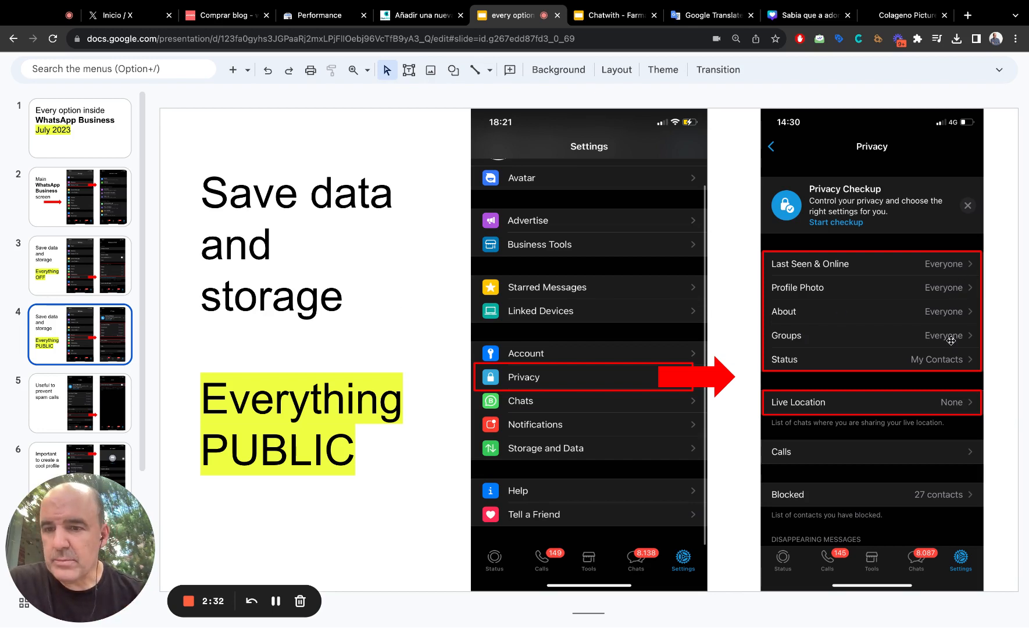
mouse_move(829, 302)
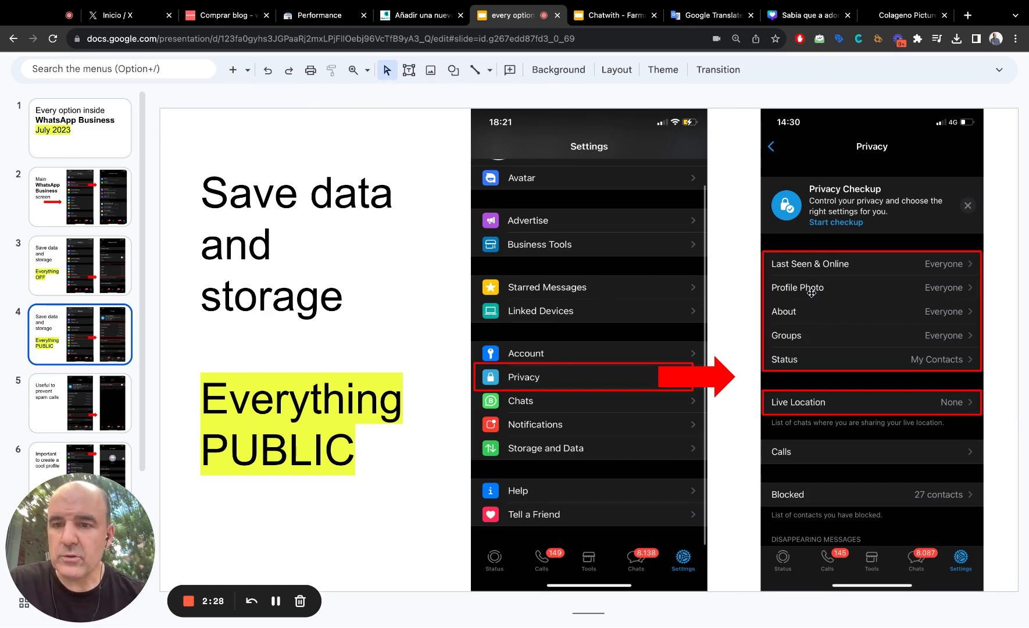
mouse_move(902, 404)
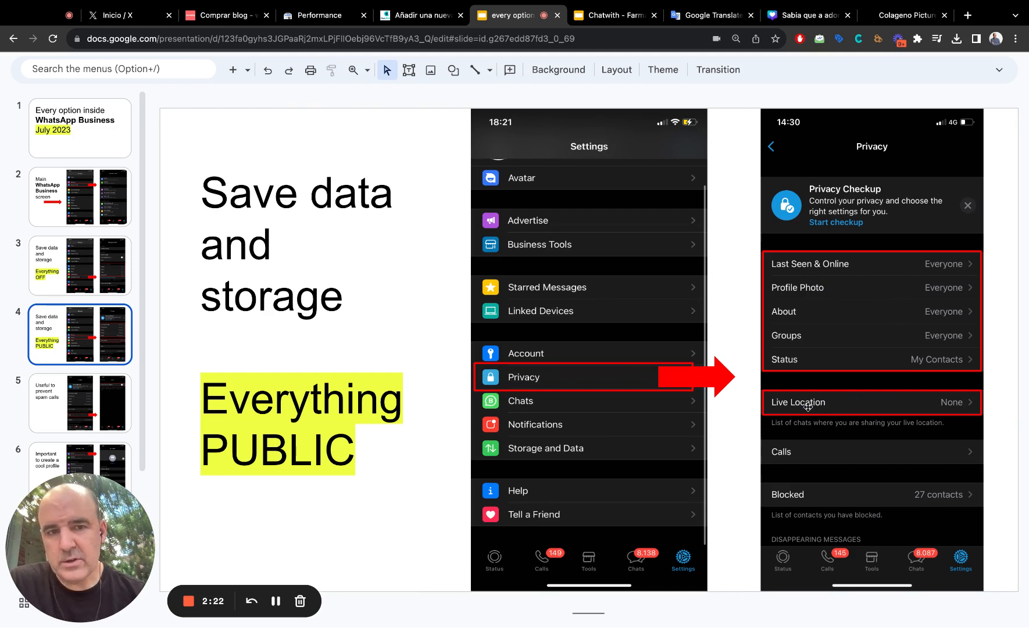
mouse_move(875, 354)
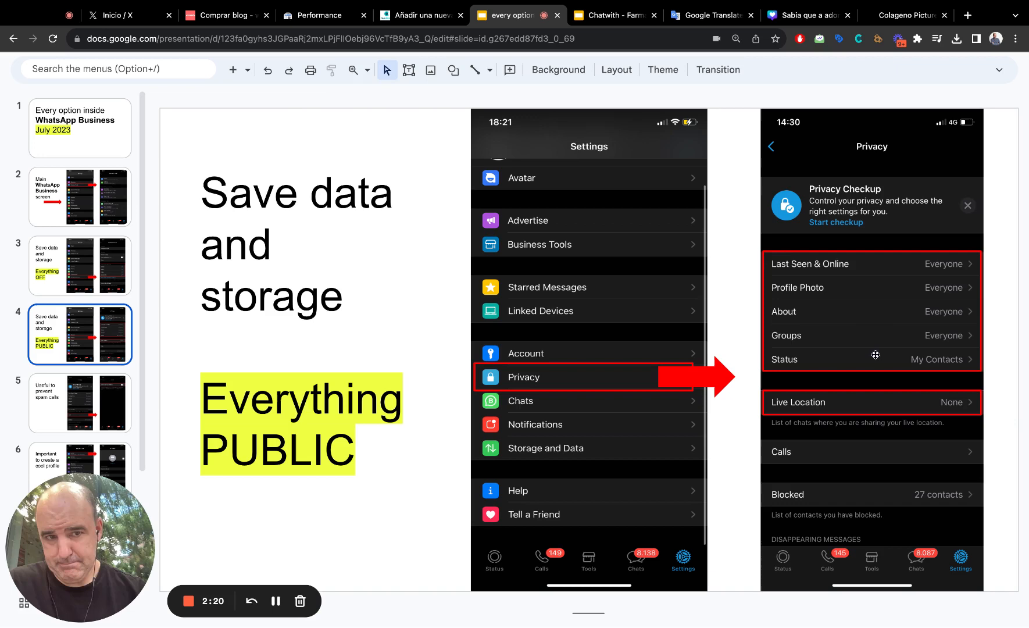
mouse_move(885, 318)
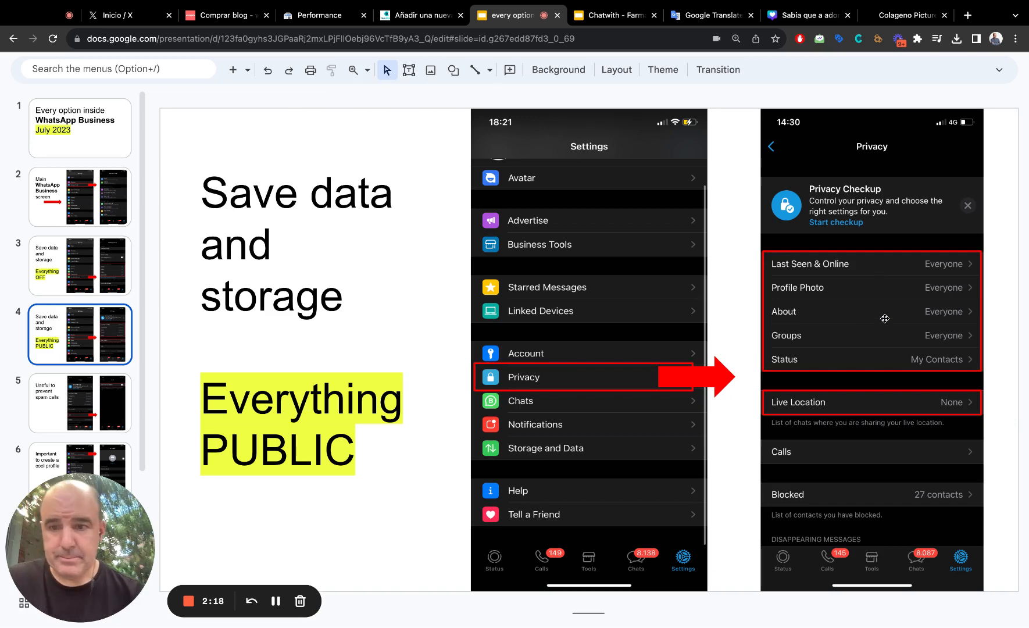
mouse_move(802, 356)
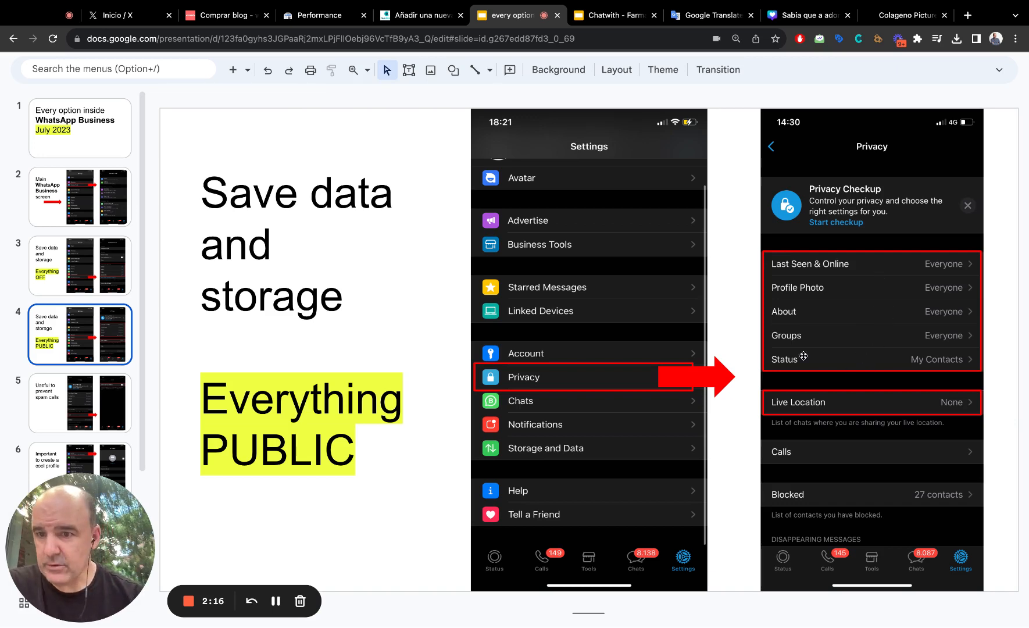
Show slide 6, 'Important to create a cool profile', with the Edit Profile screen
click(78, 402)
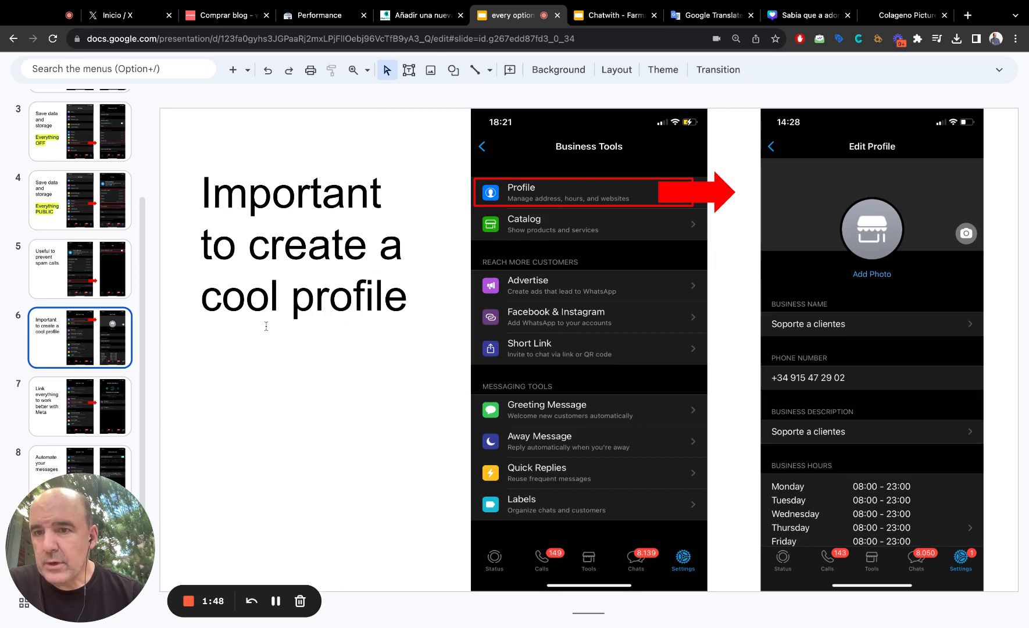
click(78, 145)
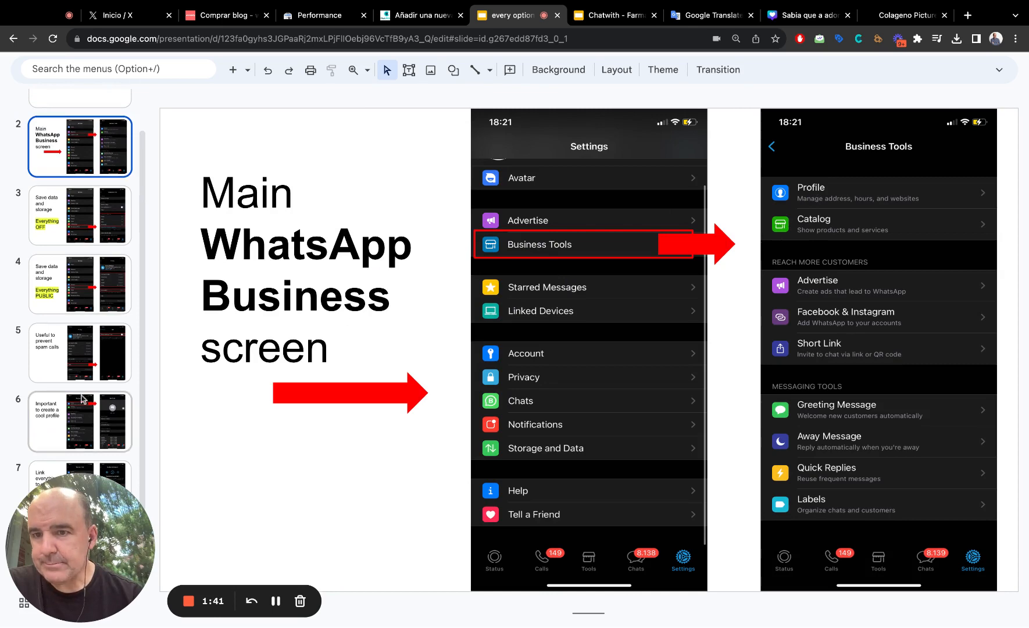
click(80, 422)
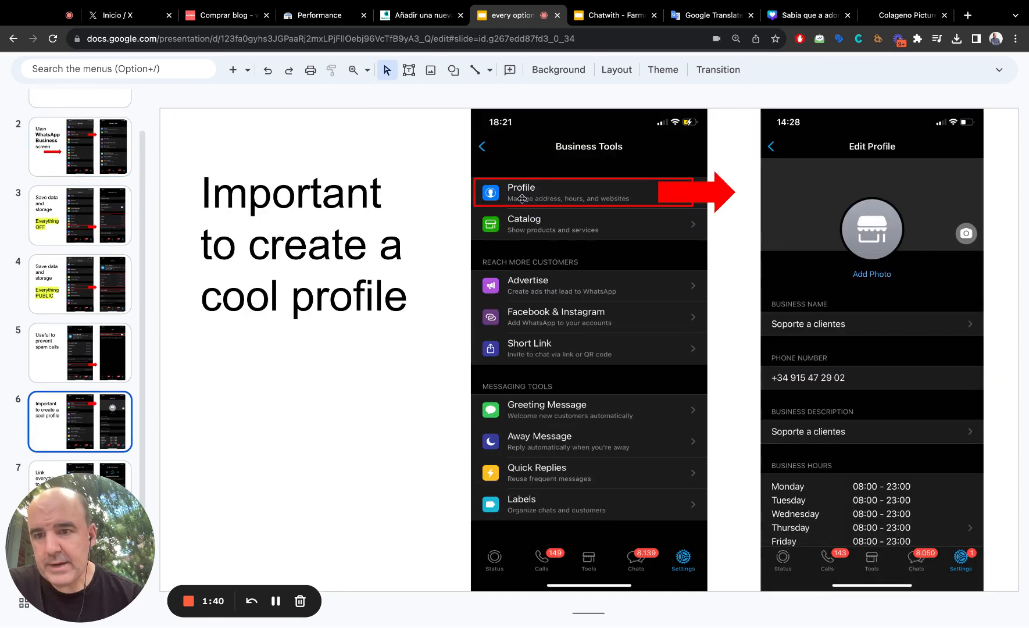
mouse_move(869, 332)
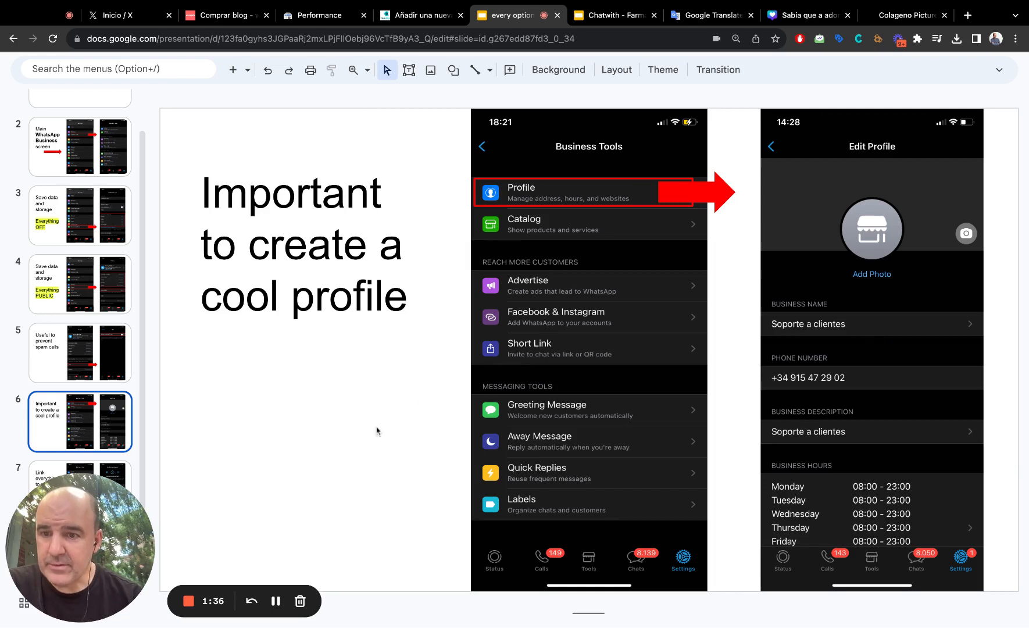
scroll(down, 3)
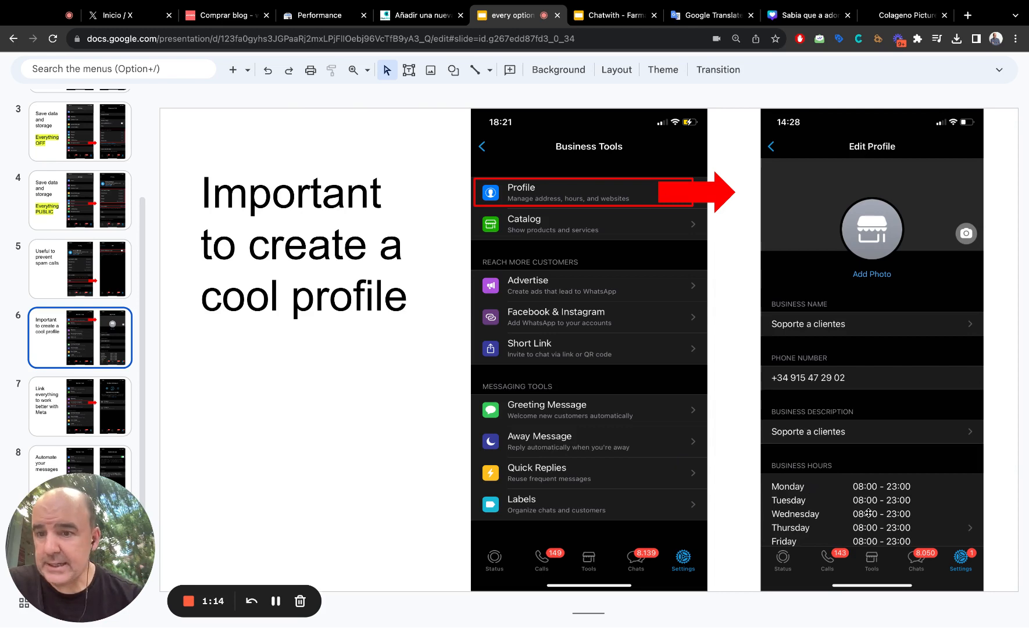
mouse_move(779, 408)
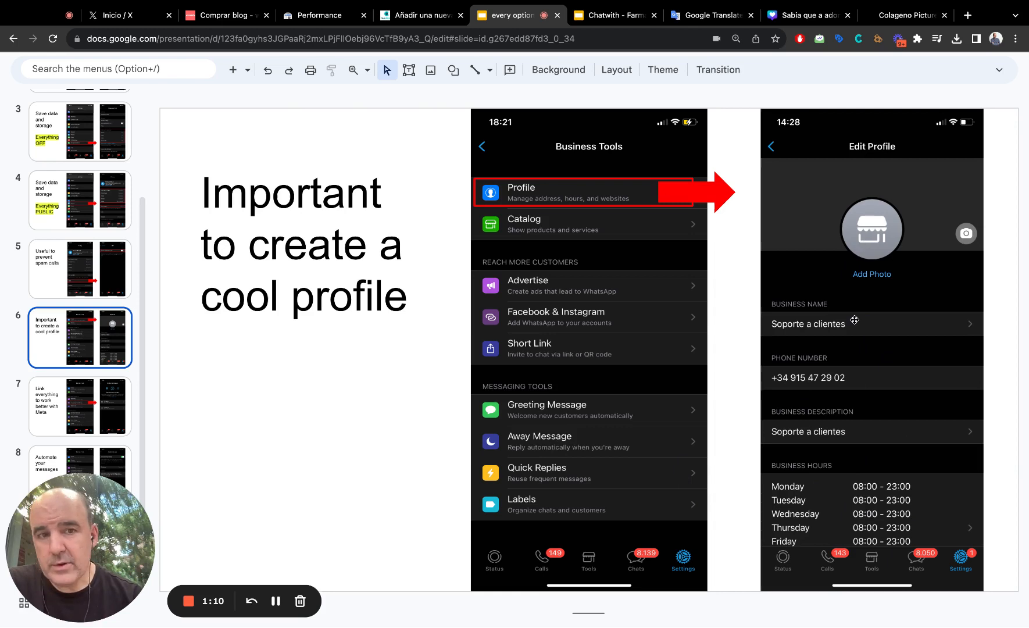
mouse_move(867, 477)
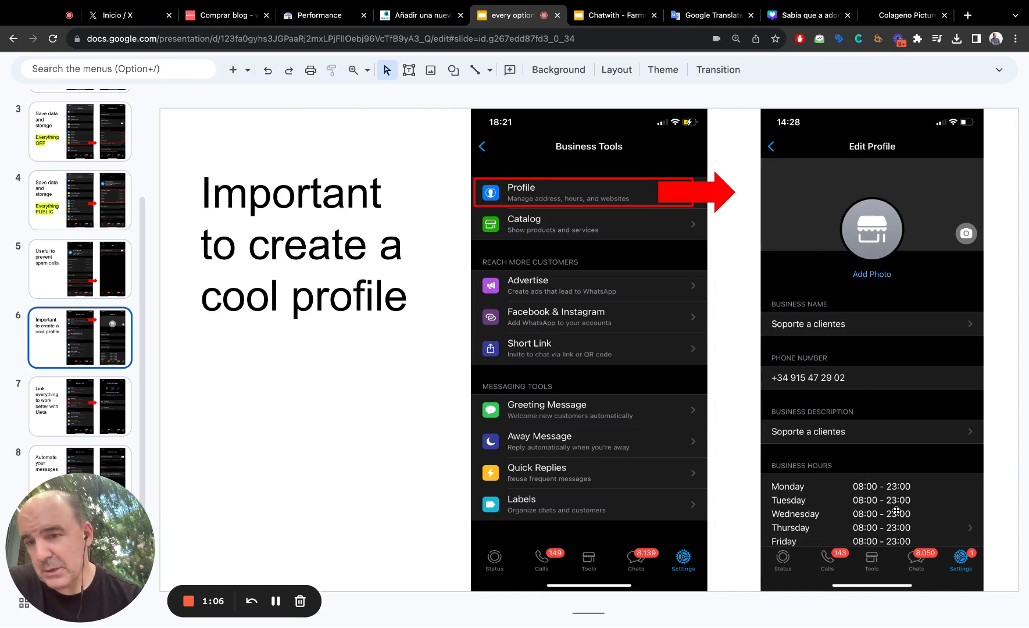
Show slide 7, 'Link everything to work better with Meta', with Facebook & Instagram linking
click(79, 405)
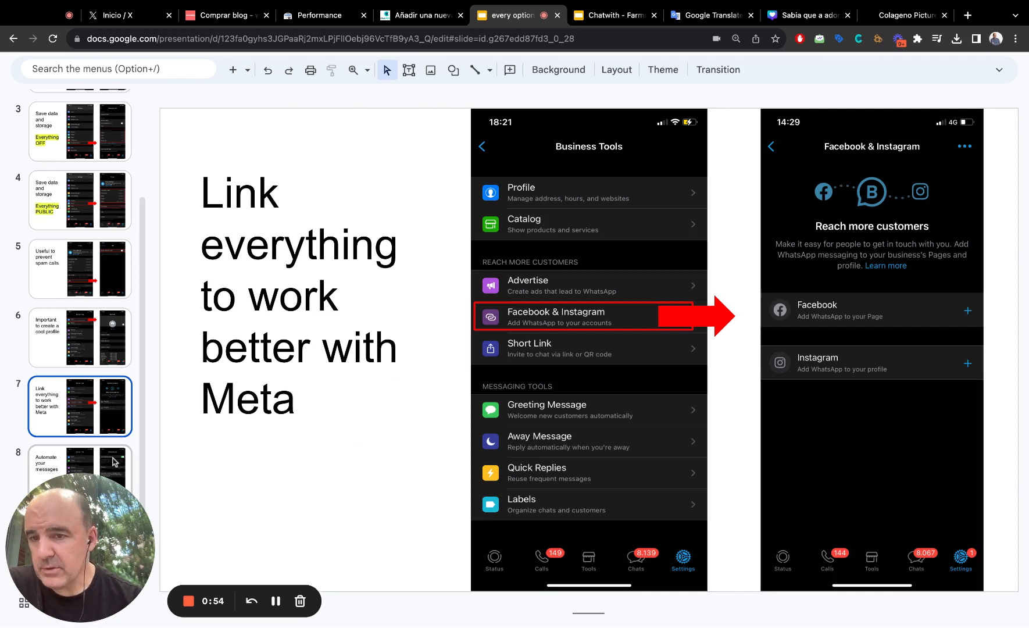
Show slide 8, 'Automate your messages', with the Greeting Message screen
click(79, 472)
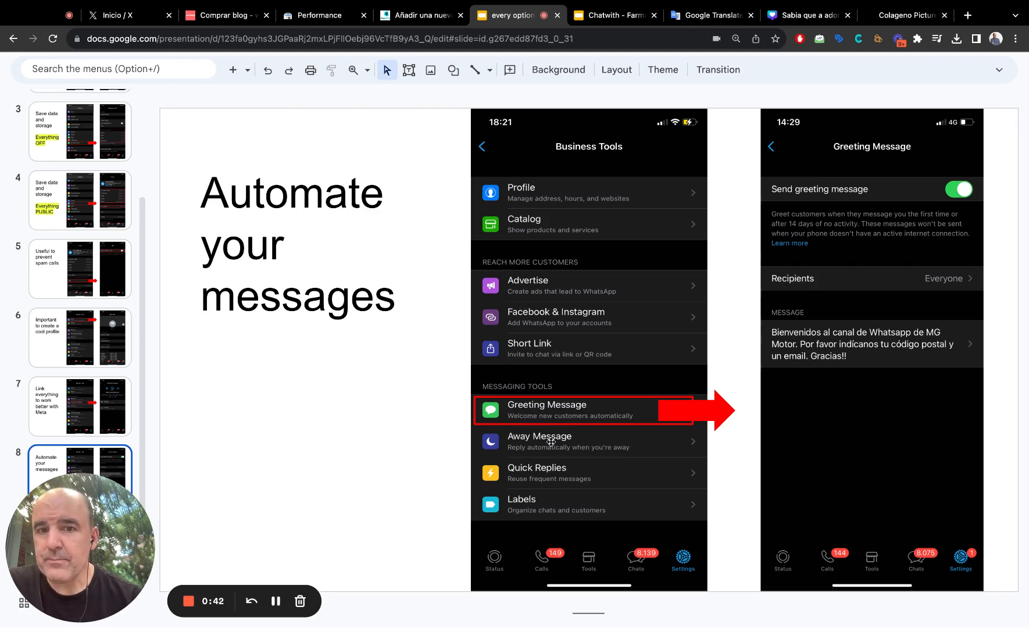
mouse_move(277, 491)
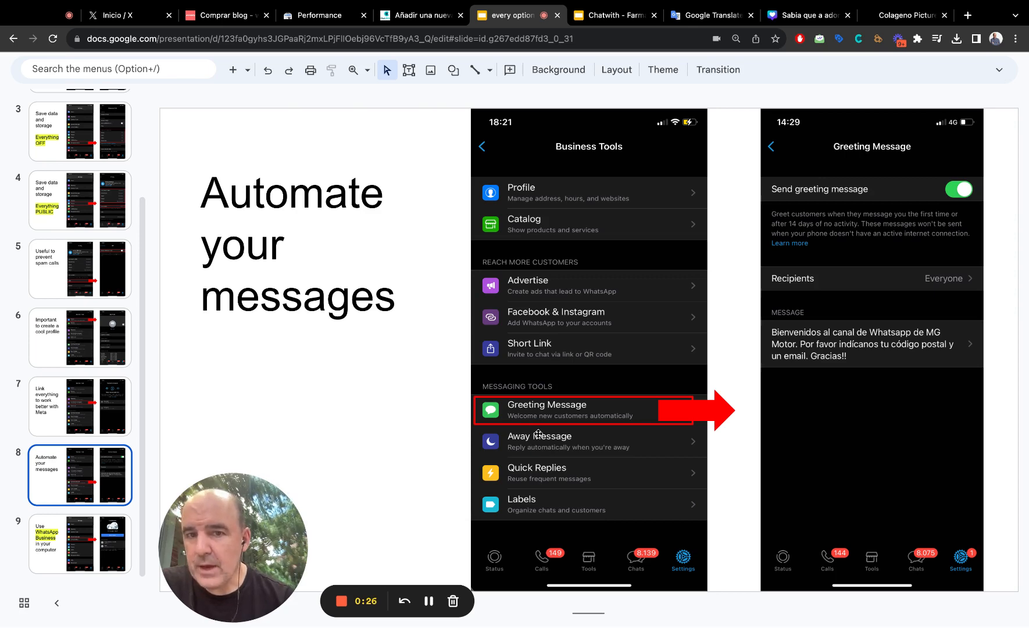
View slide 9, 'Use WhatsApp Business in your computer', then return to slide 1
click(79, 543)
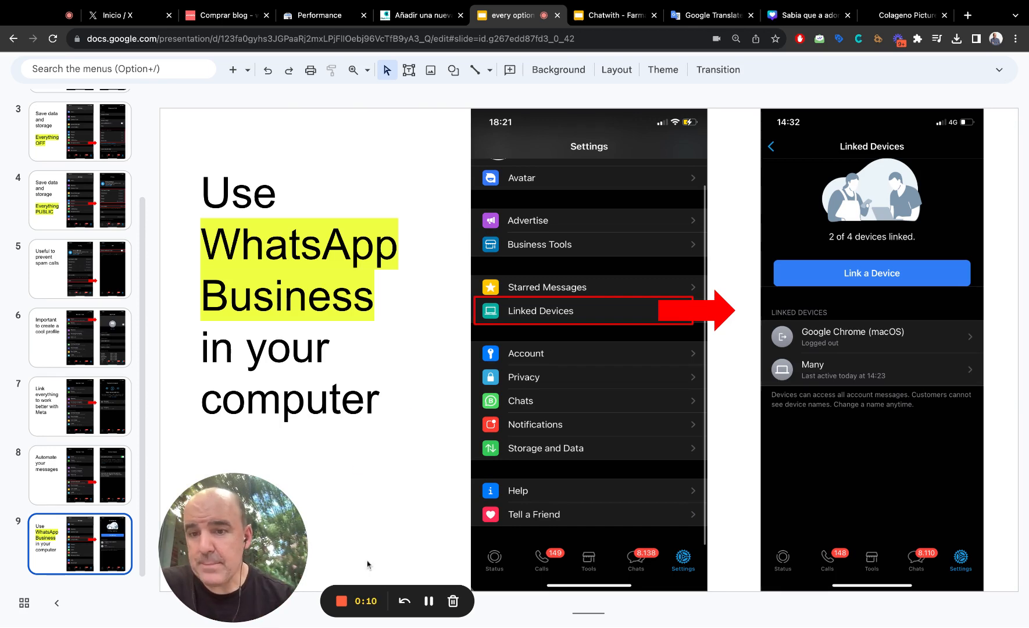
scroll(up, 3)
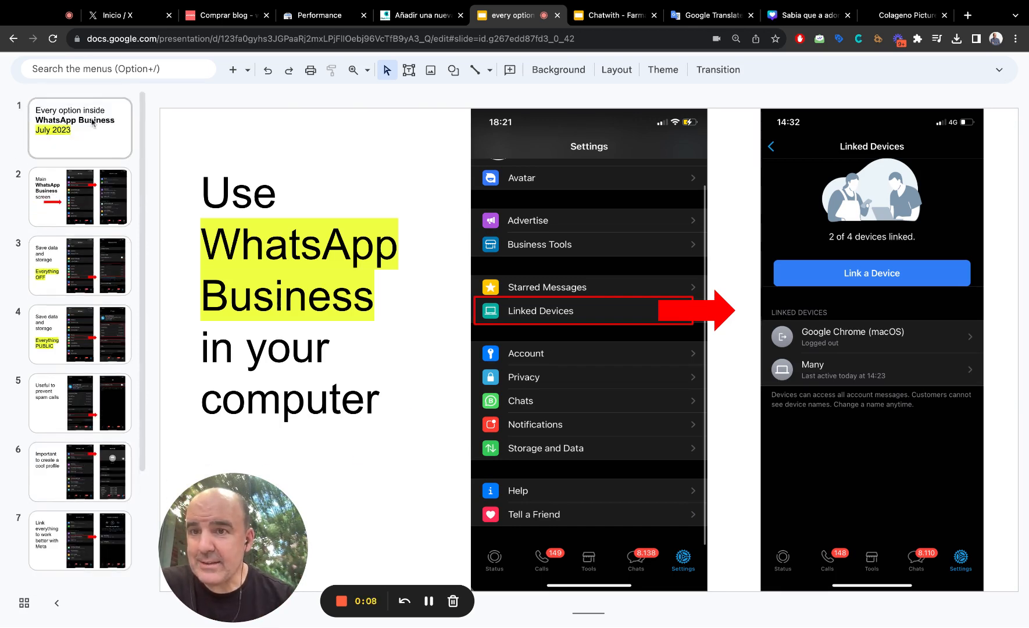
click(79, 128)
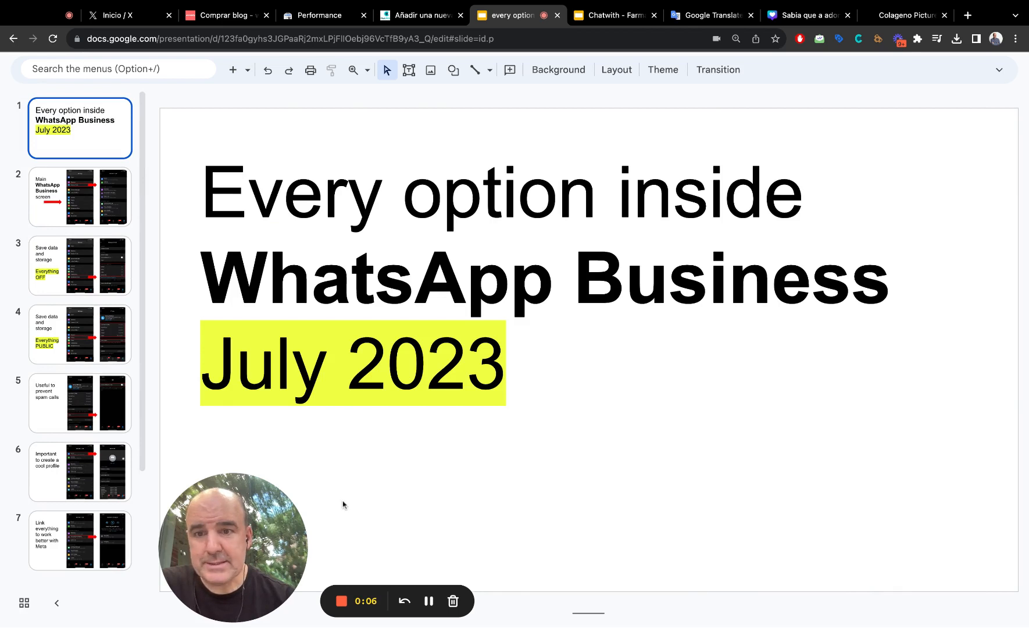